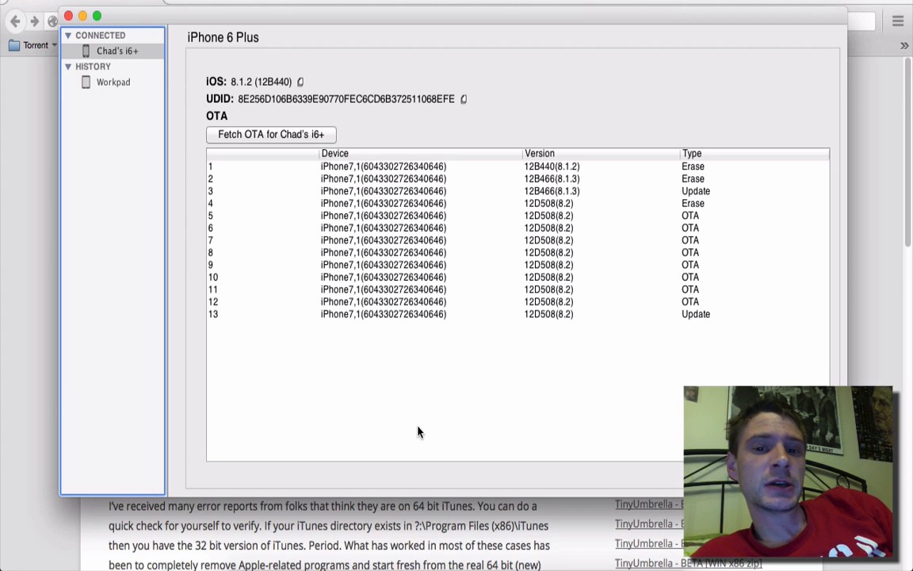
pyautogui.moveTo(447, 324)
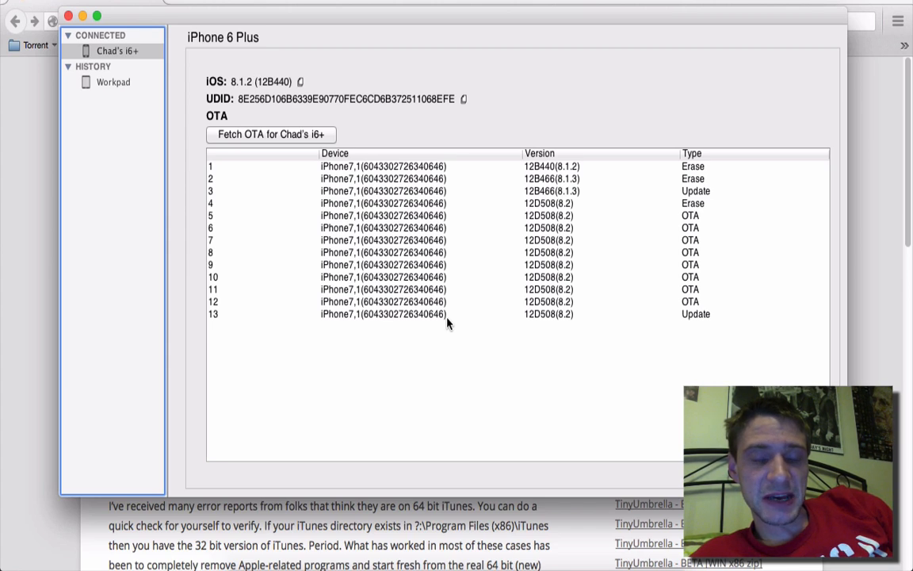
pyautogui.moveTo(383, 275)
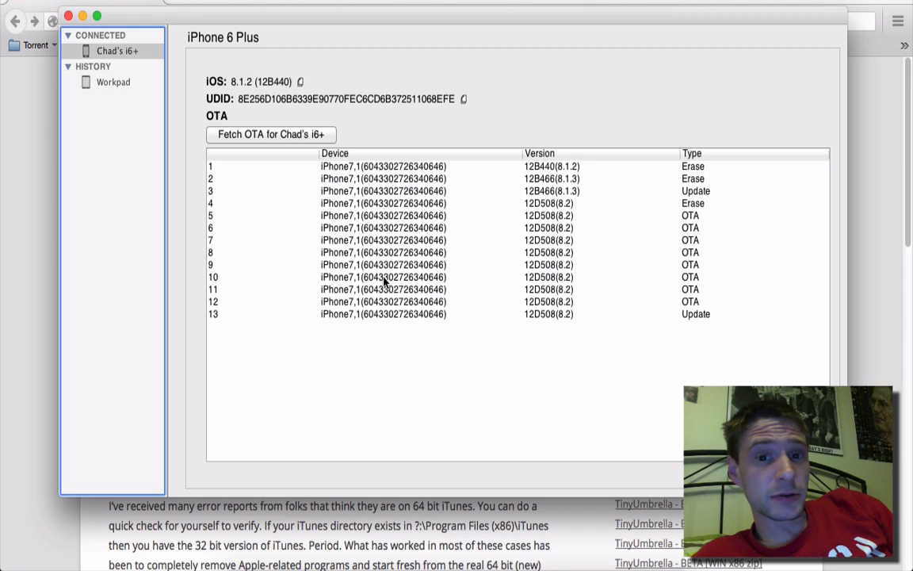
pyautogui.moveTo(393, 290)
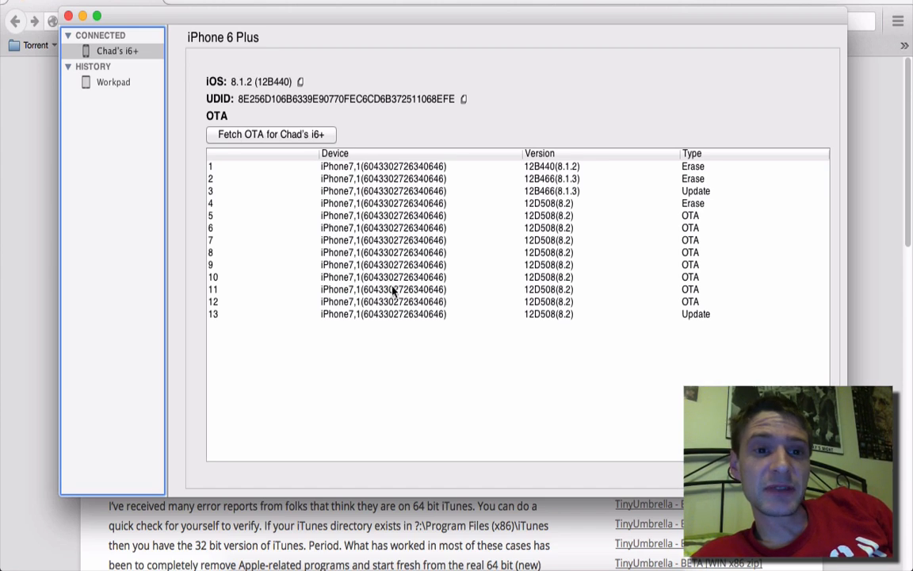
pyautogui.moveTo(301, 270)
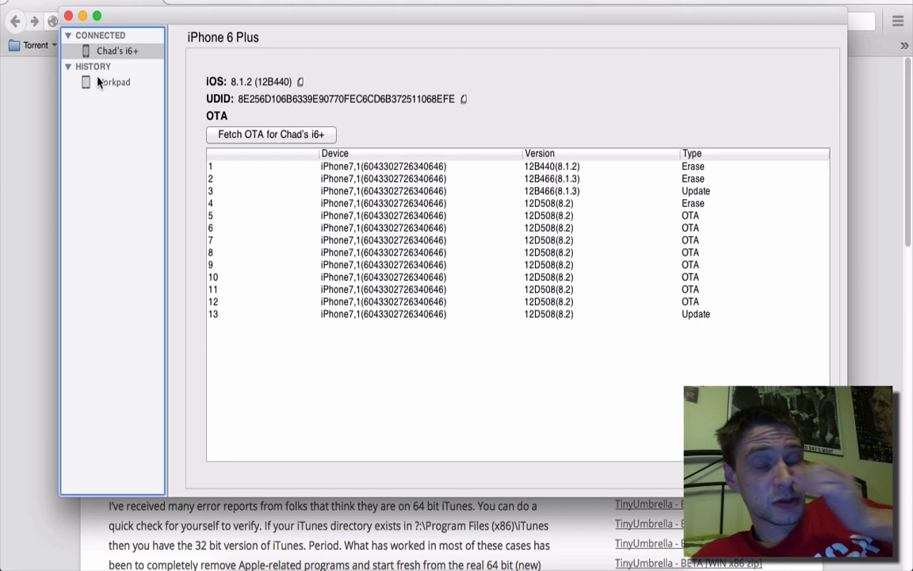
# Step: View the saved iPad Air, return to the iPhone 6 Plus, and open then close its device actions
pyautogui.click(111, 82)
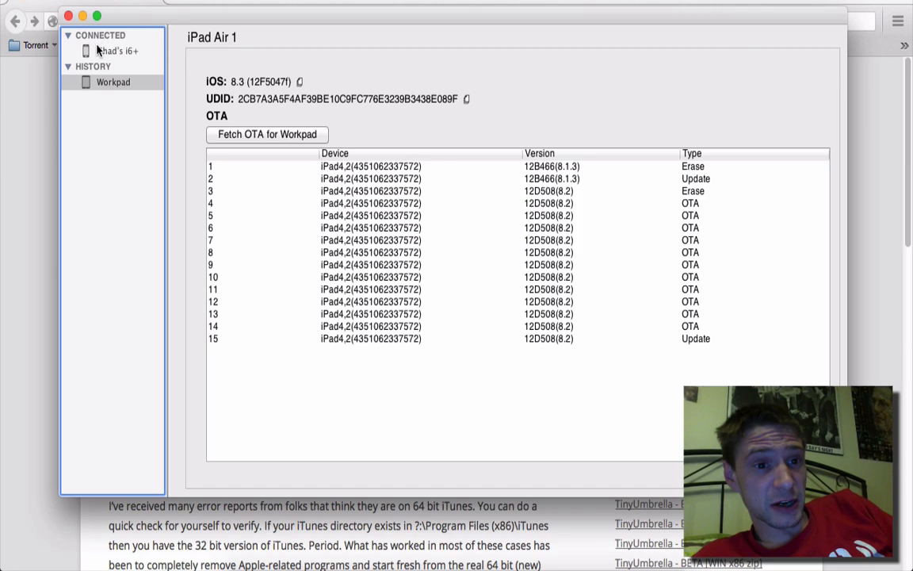
pyautogui.click(119, 51)
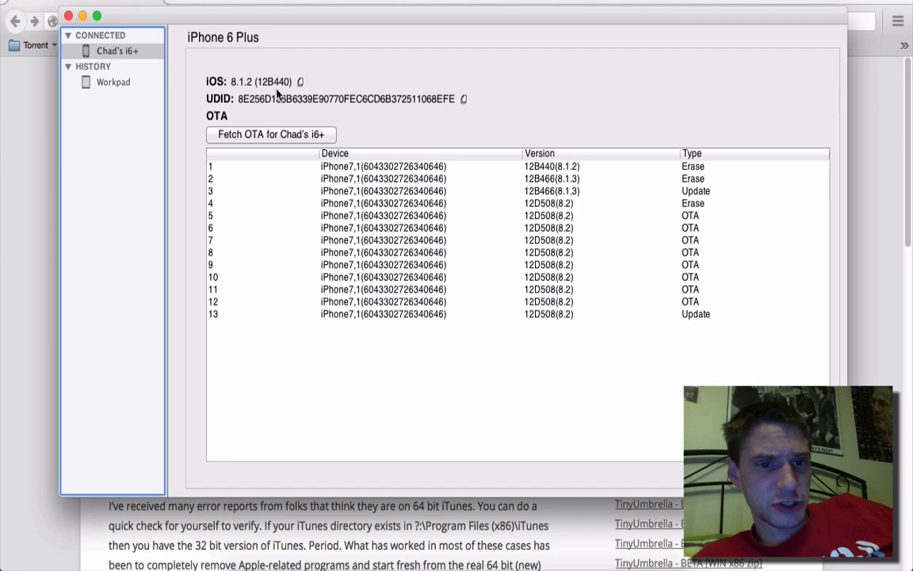
pyautogui.rightClick(120, 51)
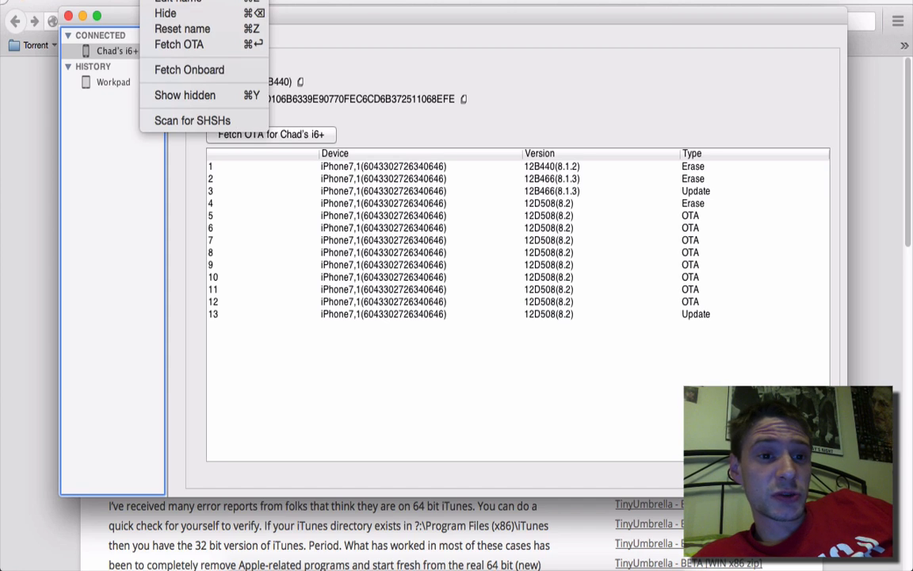
pyautogui.moveTo(187, 70)
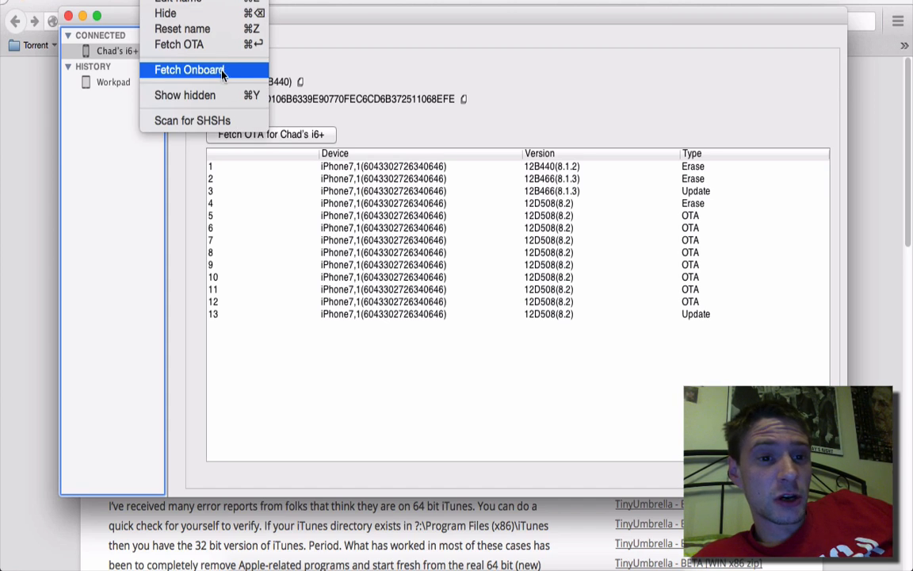
pyautogui.moveTo(204, 73)
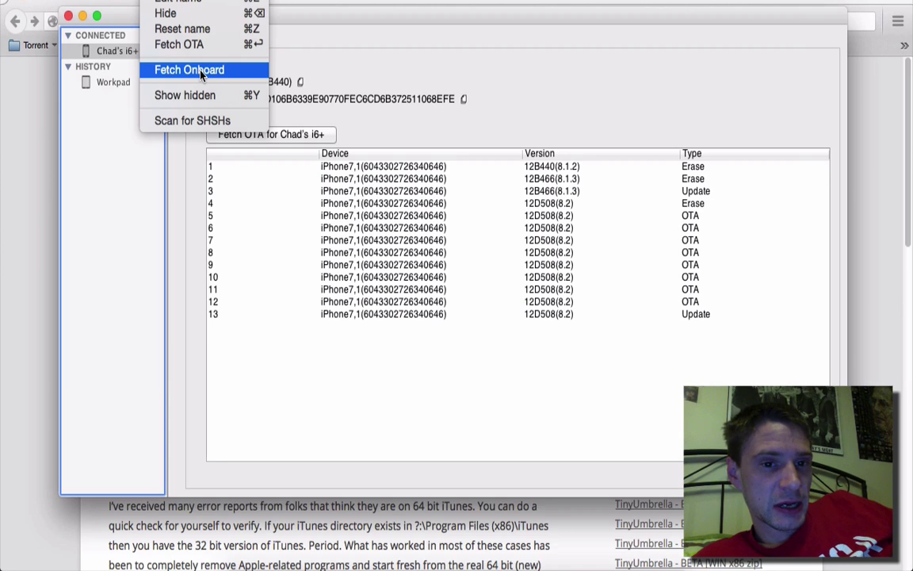
pyautogui.moveTo(359, 67)
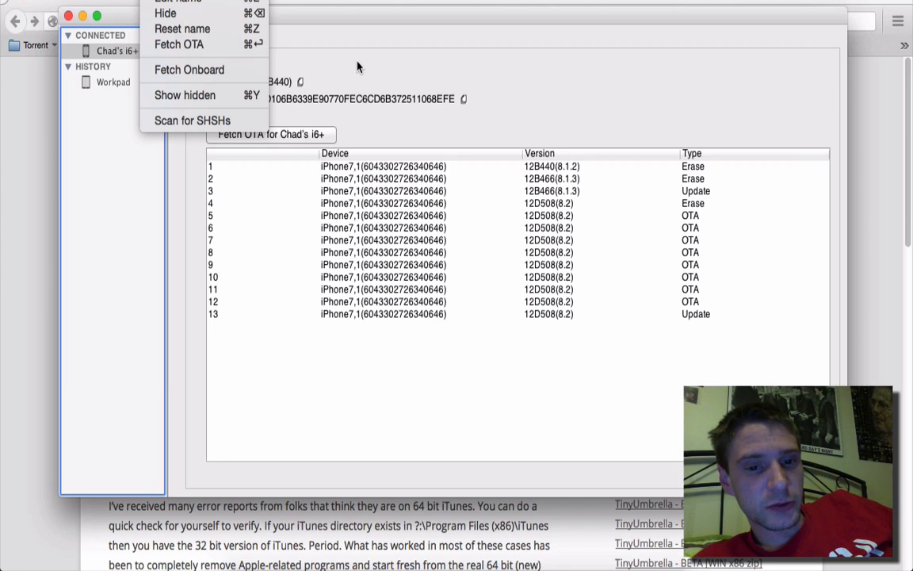
pyautogui.moveTo(184, 50)
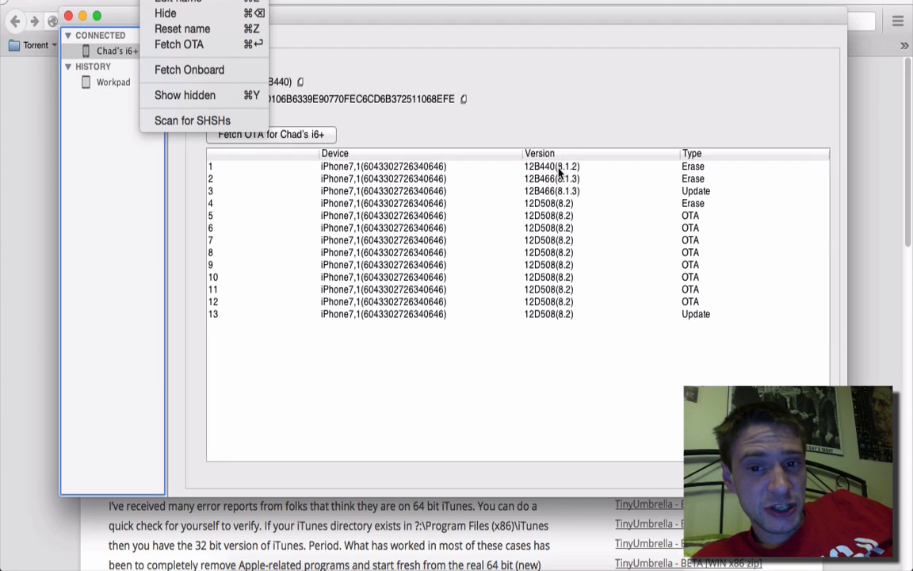
pyautogui.click(384, 166)
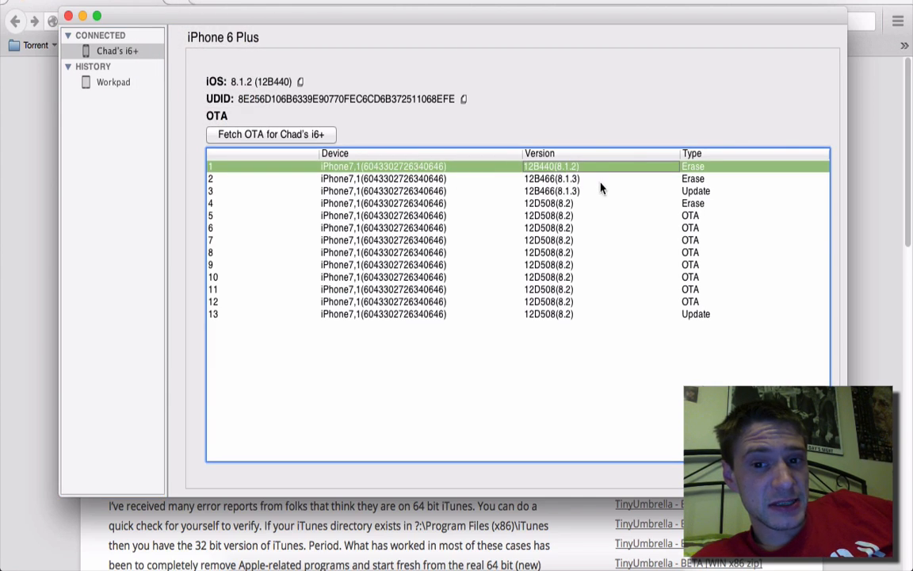
# Step: Fetch OTA blobs for the iPhone 6 Plus, then for the saved iPad Air, and return to the iPhone
pyautogui.click(271, 134)
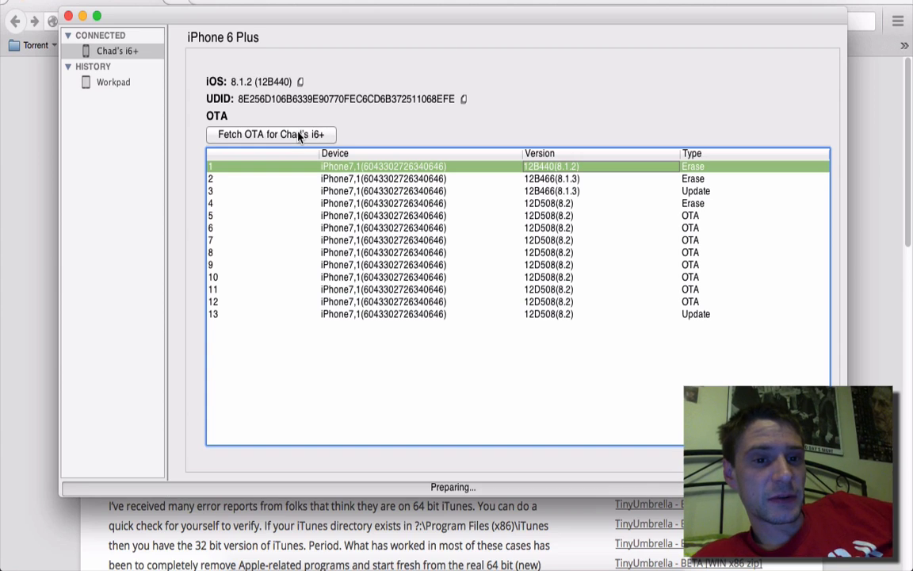
pyautogui.click(269, 133)
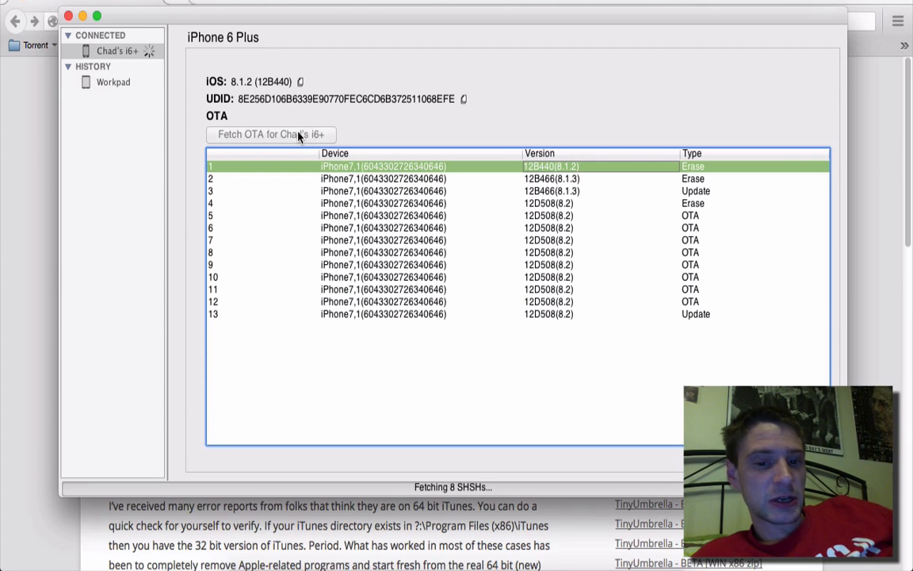
pyautogui.moveTo(446, 488)
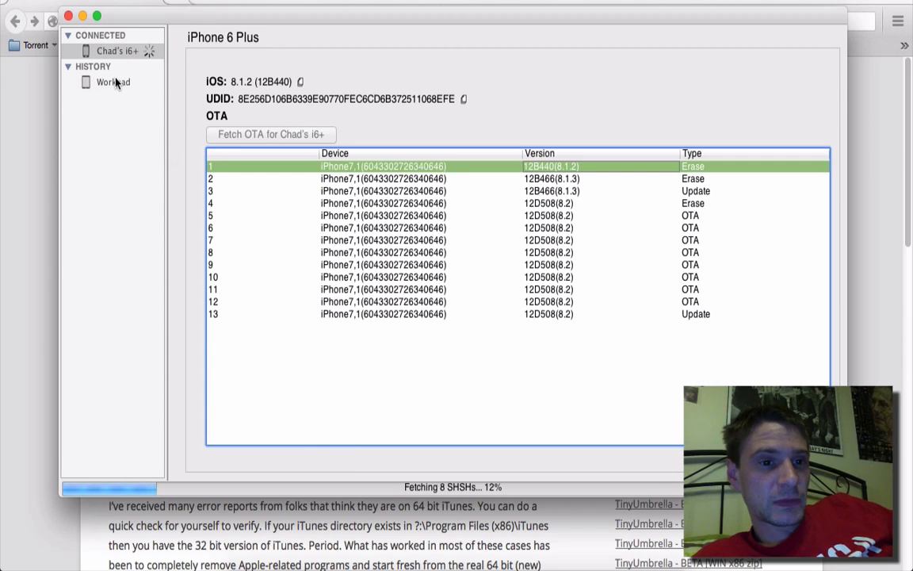
pyautogui.click(107, 82)
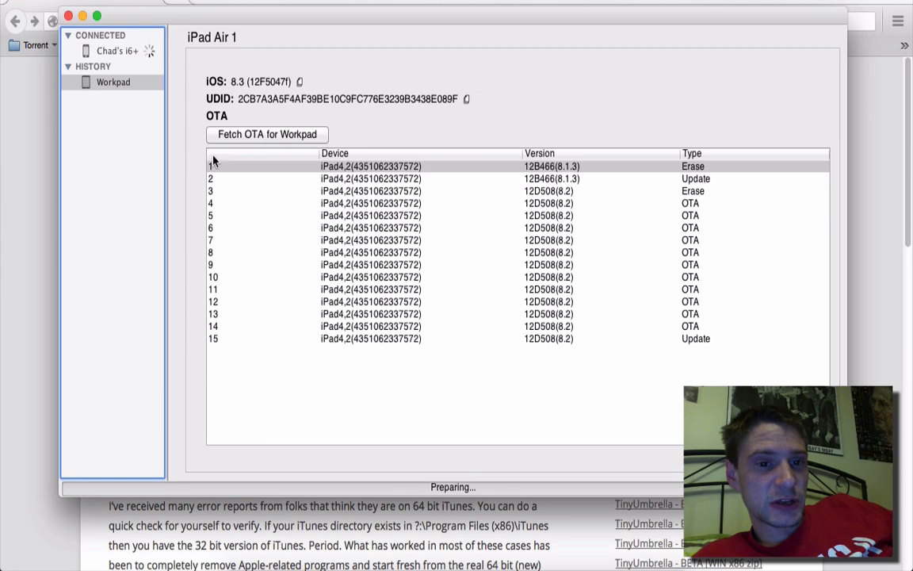
pyautogui.click(266, 133)
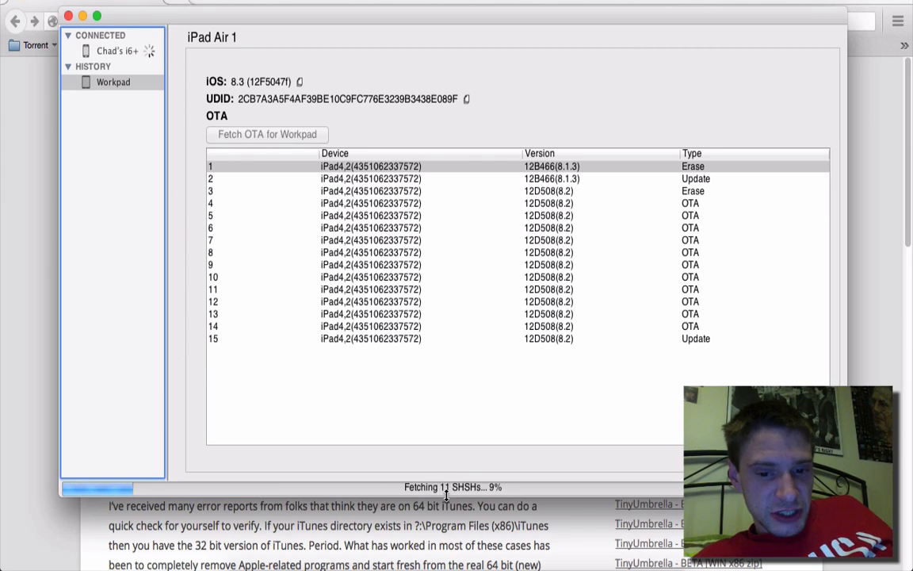
pyautogui.click(118, 51)
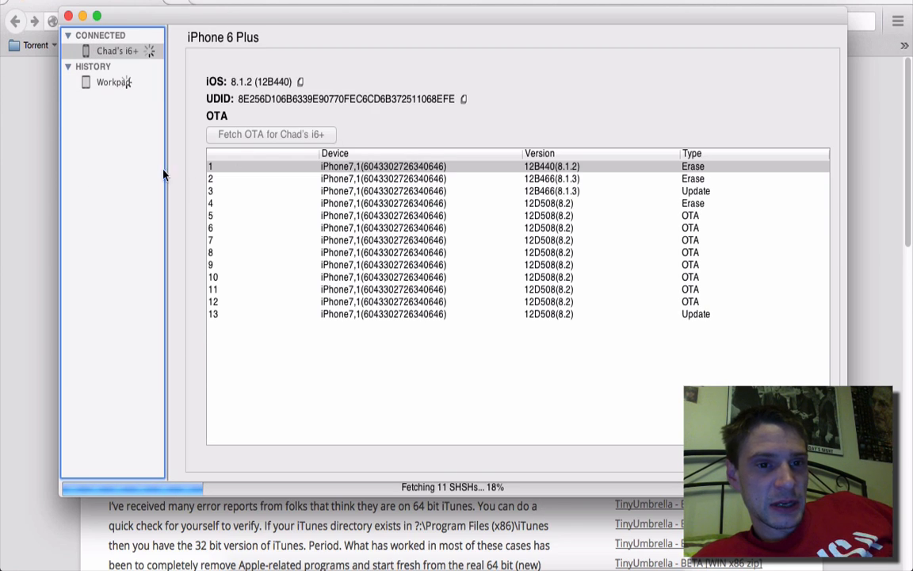
pyautogui.moveTo(231, 89)
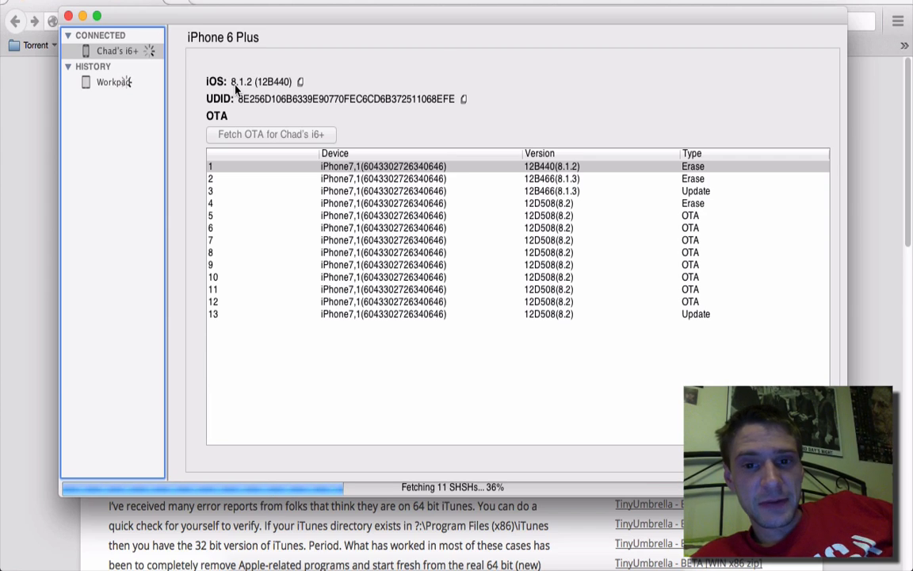
pyautogui.moveTo(381, 428)
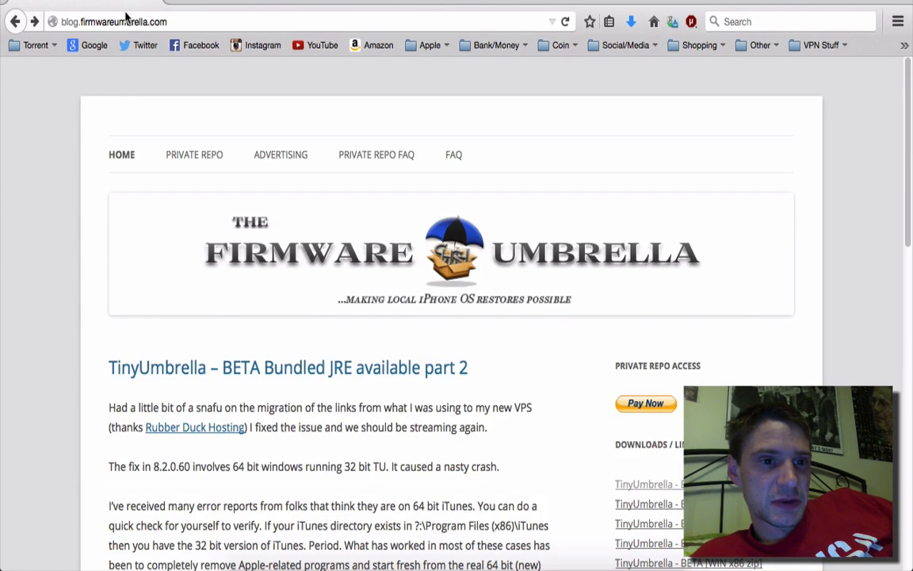
# Step: Scroll through the Firmware Umbrella blog post and its TinyUmbrella download links in Firefox
pyautogui.click(119, 22)
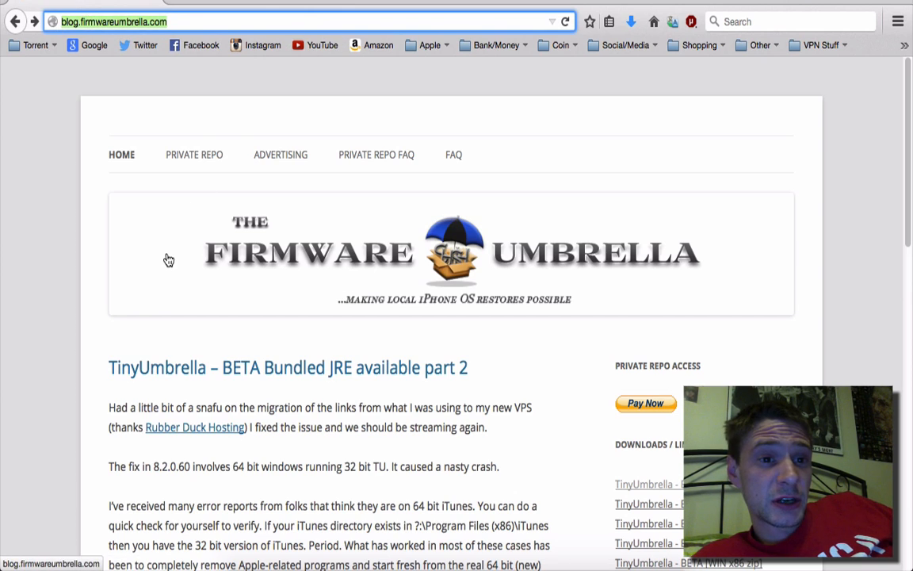
pyautogui.scroll(-3)
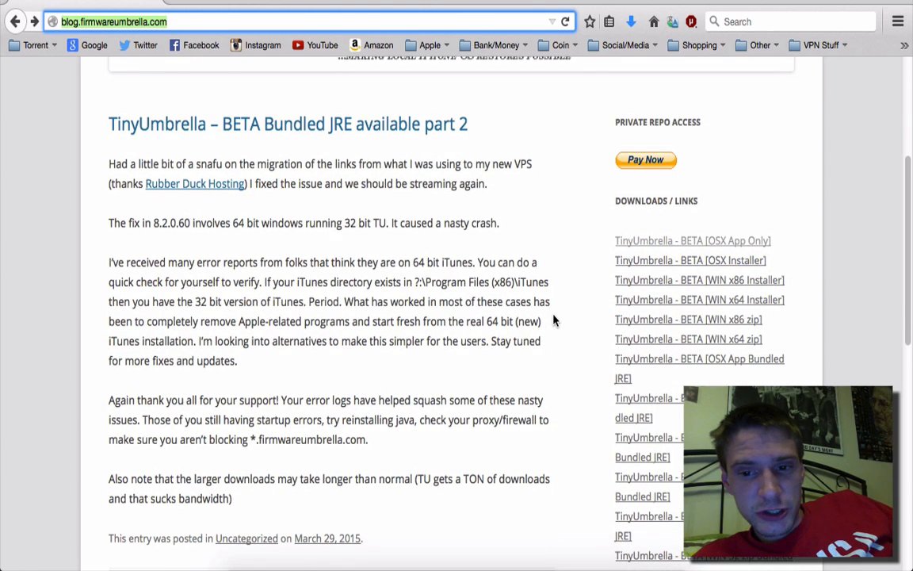
pyautogui.scroll(-3)
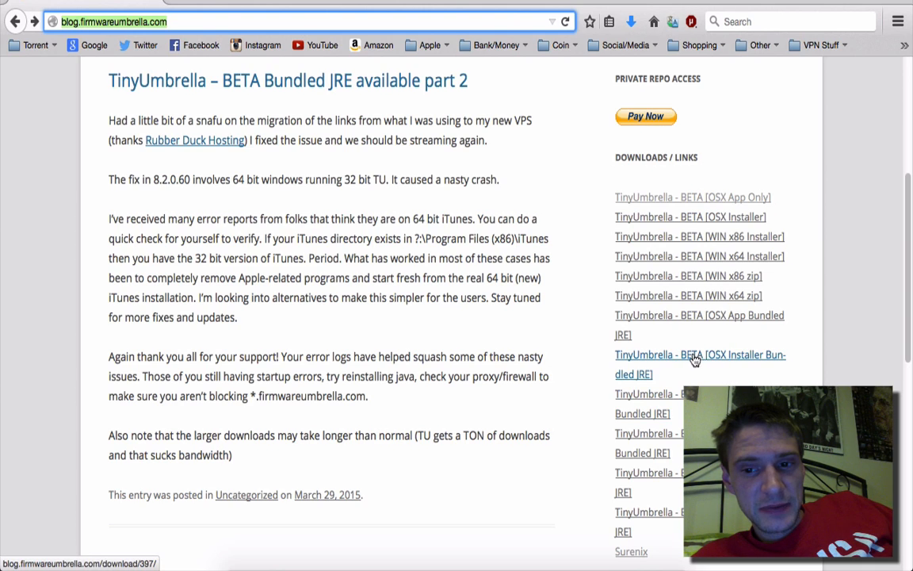
pyautogui.moveTo(687, 358)
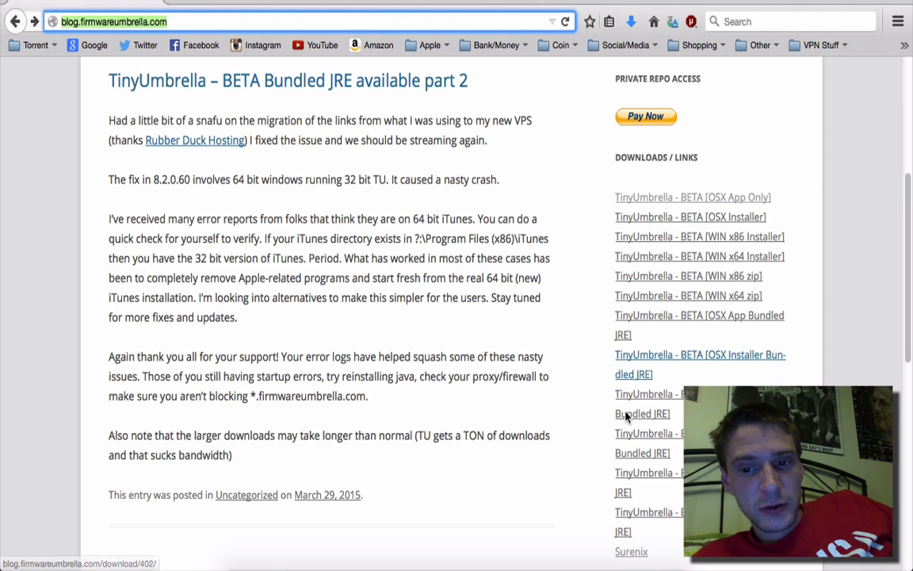
pyautogui.scroll(-3)
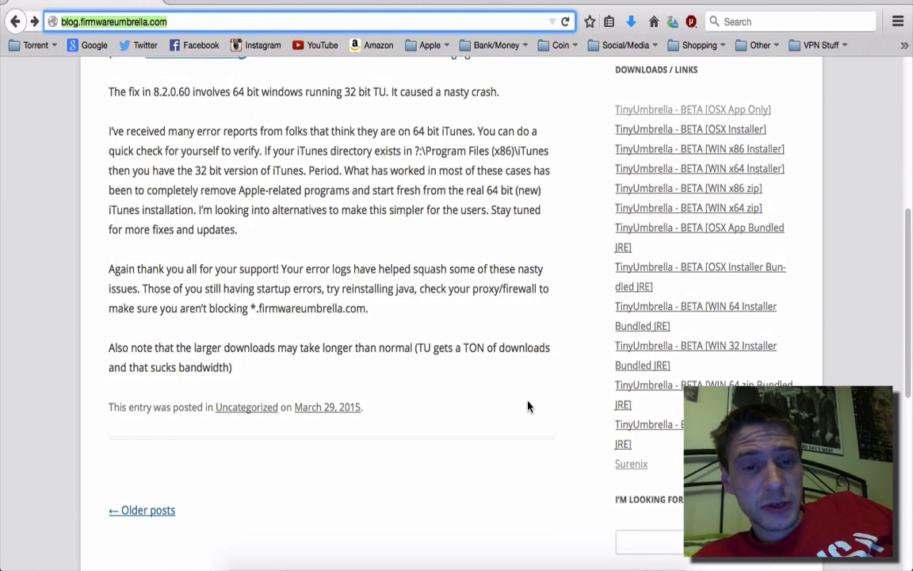
pyautogui.scroll(3)
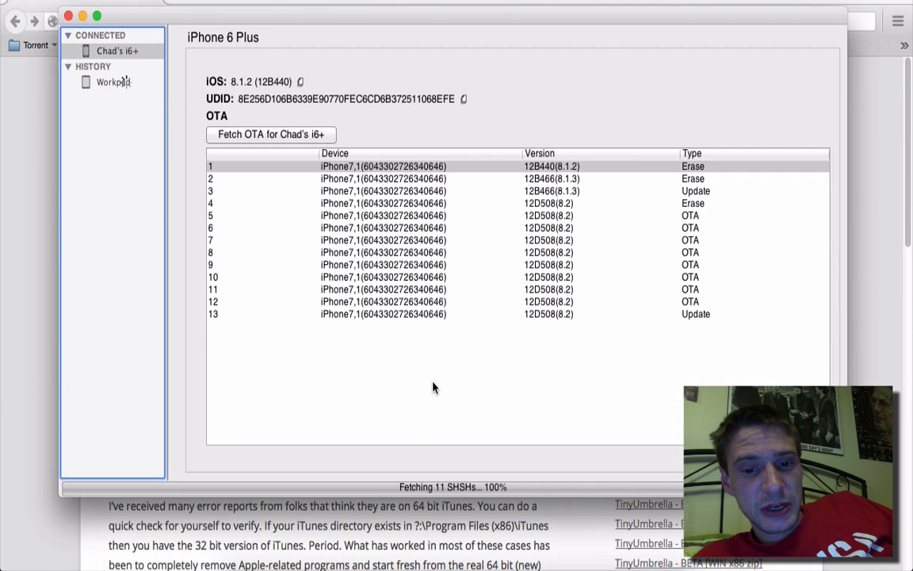
# Step: Show the iPad Air's saved blobs, return to the iPhone 6 Plus, and bring up its device actions
pyautogui.click(109, 83)
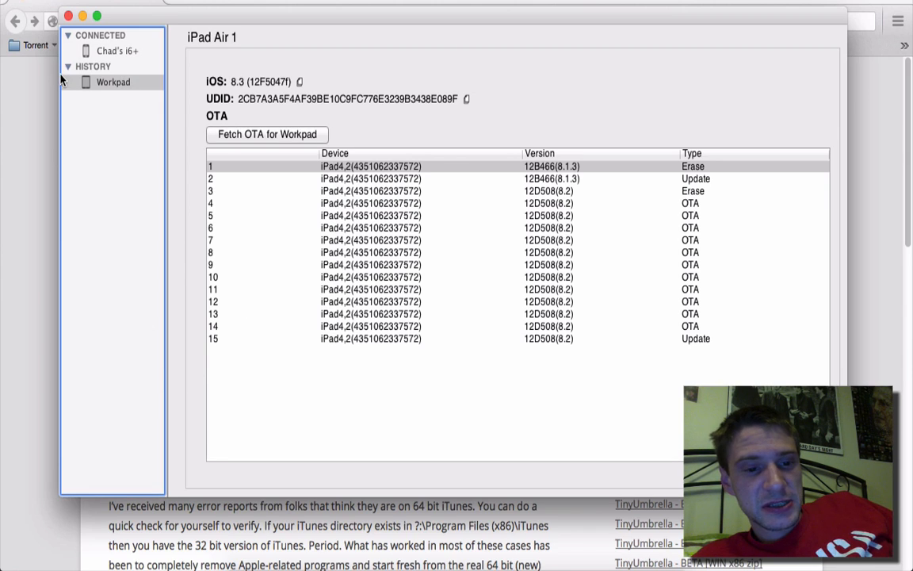
pyautogui.click(114, 51)
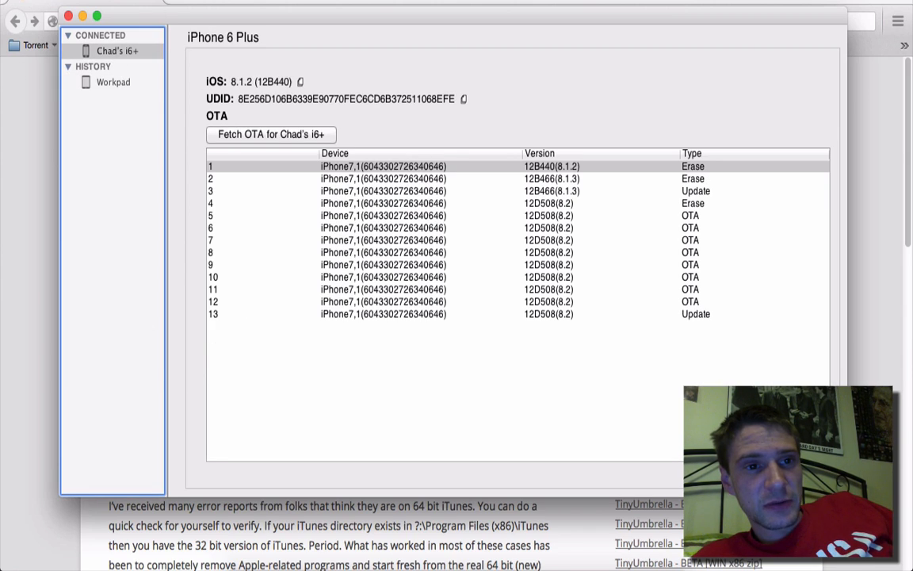
pyautogui.rightClick(111, 49)
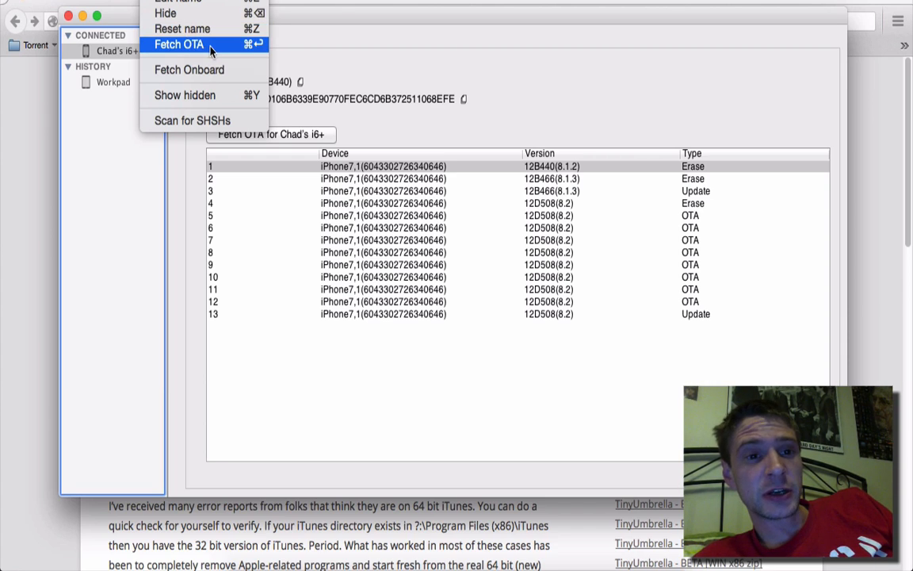
# Step: Run Fetch Onboard for the iPhone 6 Plus and dismiss the Apple File Conduit 2 error
pyautogui.click(180, 42)
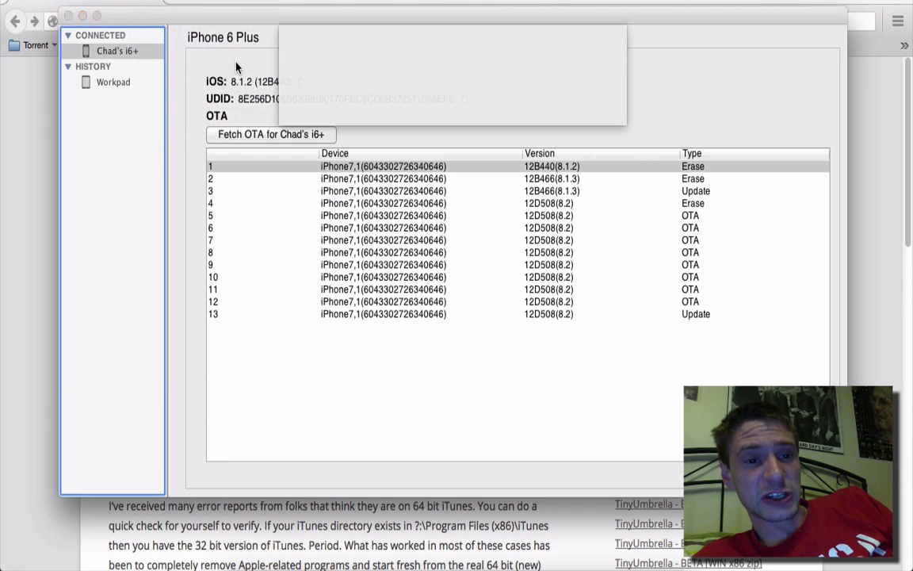
pyautogui.click(269, 133)
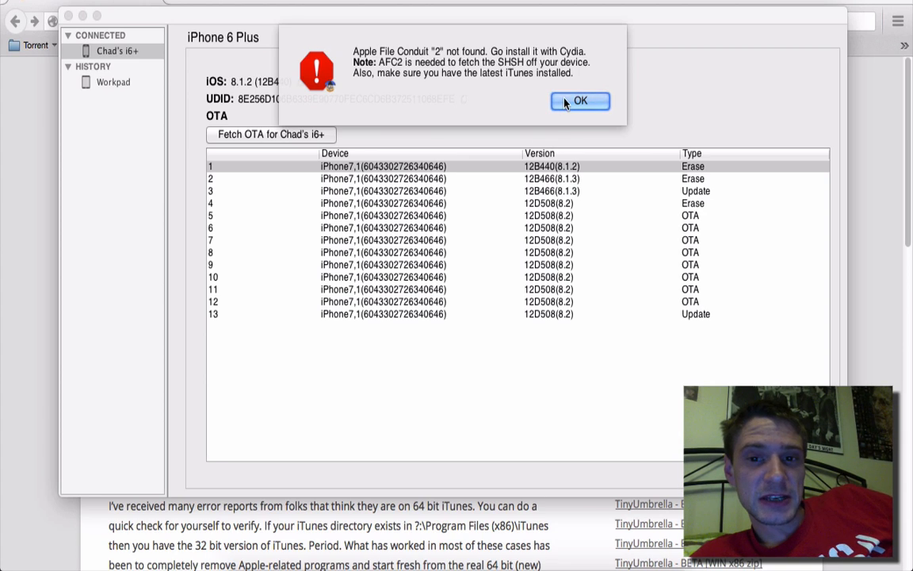
pyautogui.click(580, 101)
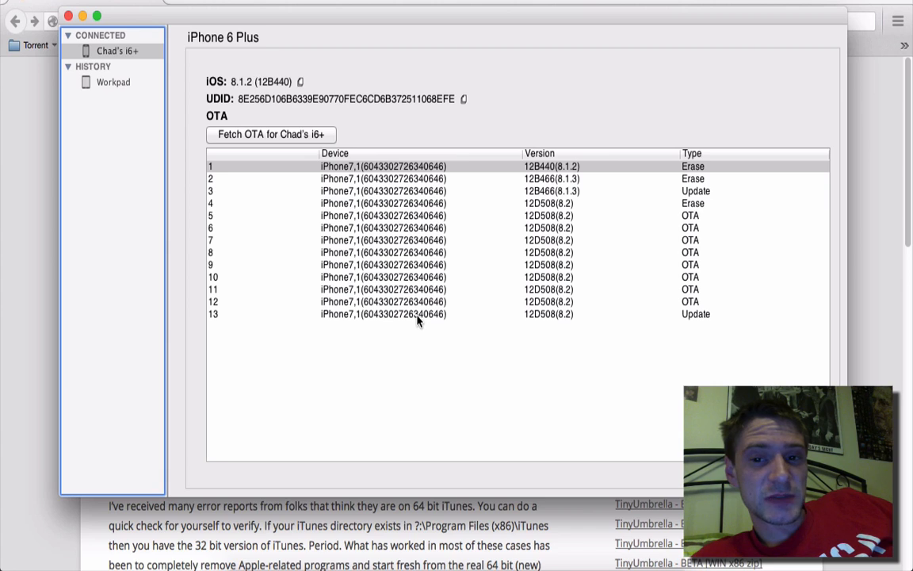
pyautogui.moveTo(440, 105)
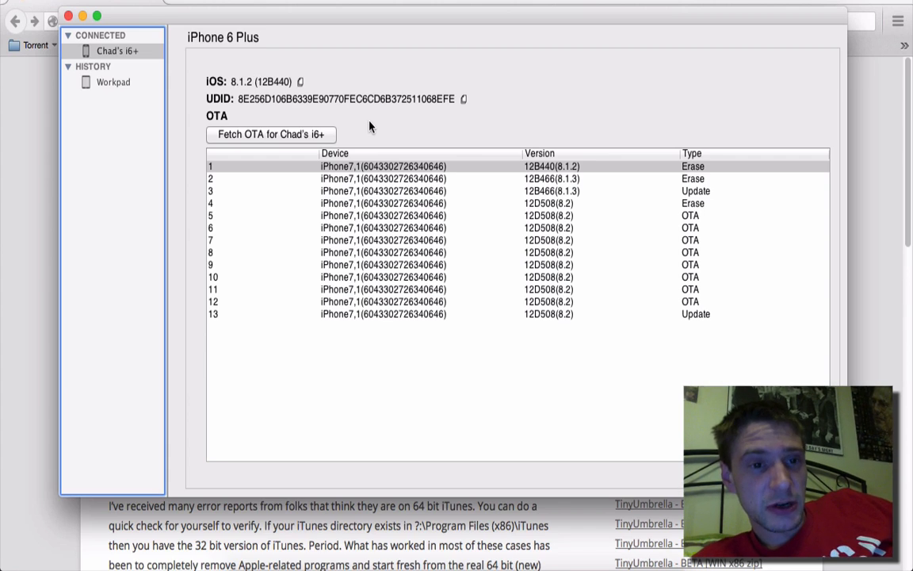
pyautogui.moveTo(390, 77)
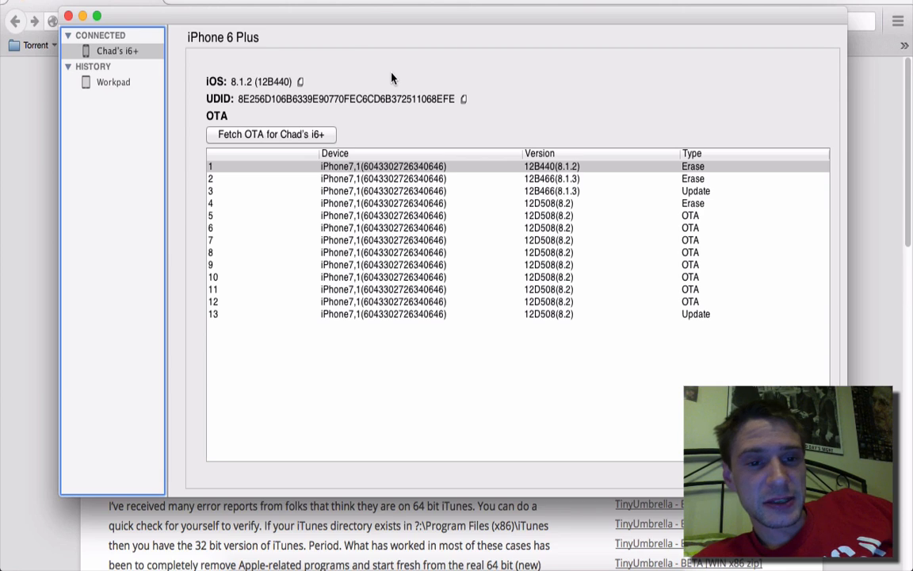